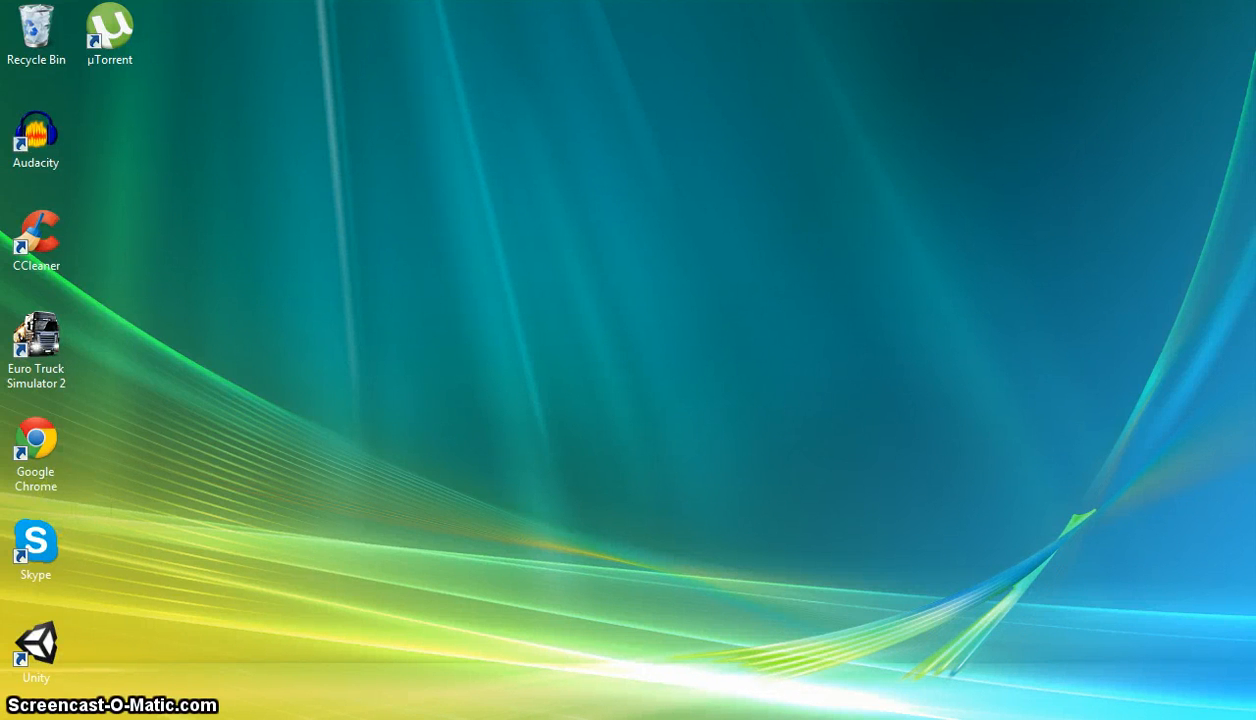
Launch Google Chrome from its desktop shortcut.
{"action": "left_click", "coordinate": [36, 437]}
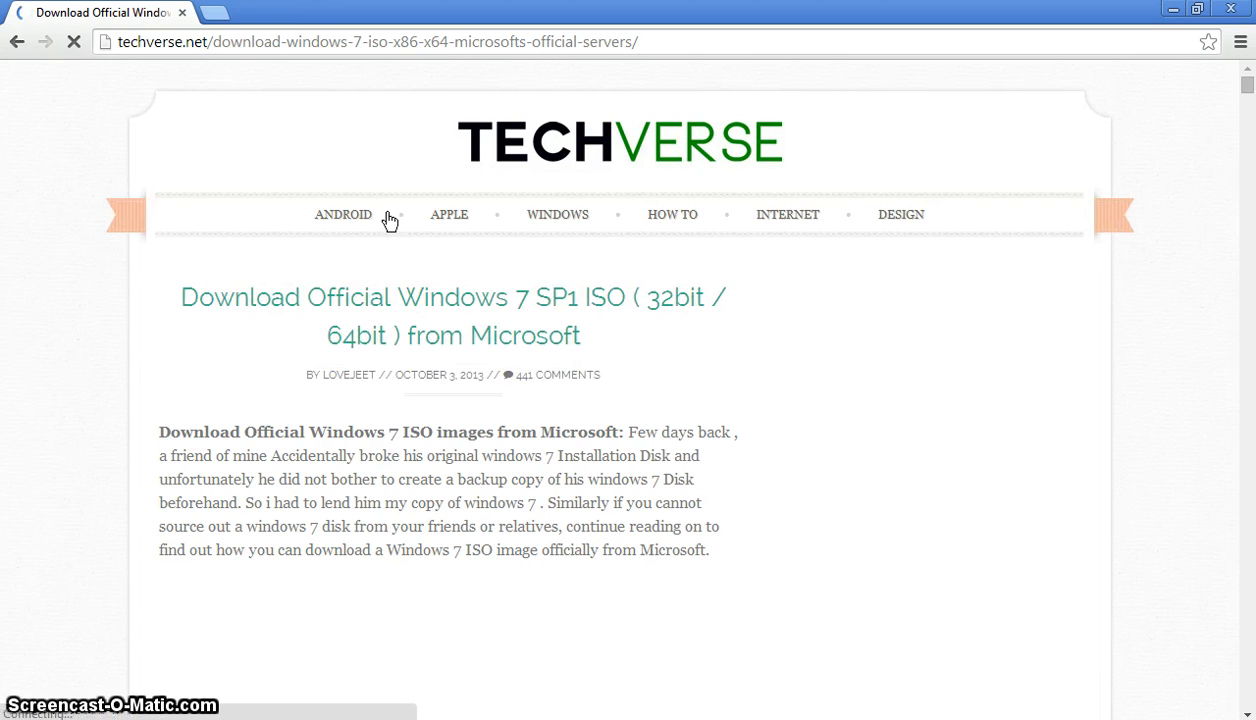
Scroll through the Techverse article and dismiss the blocked-content popup.
{"action": "scroll", "scroll_direction": "down", "scroll_amount": 3}
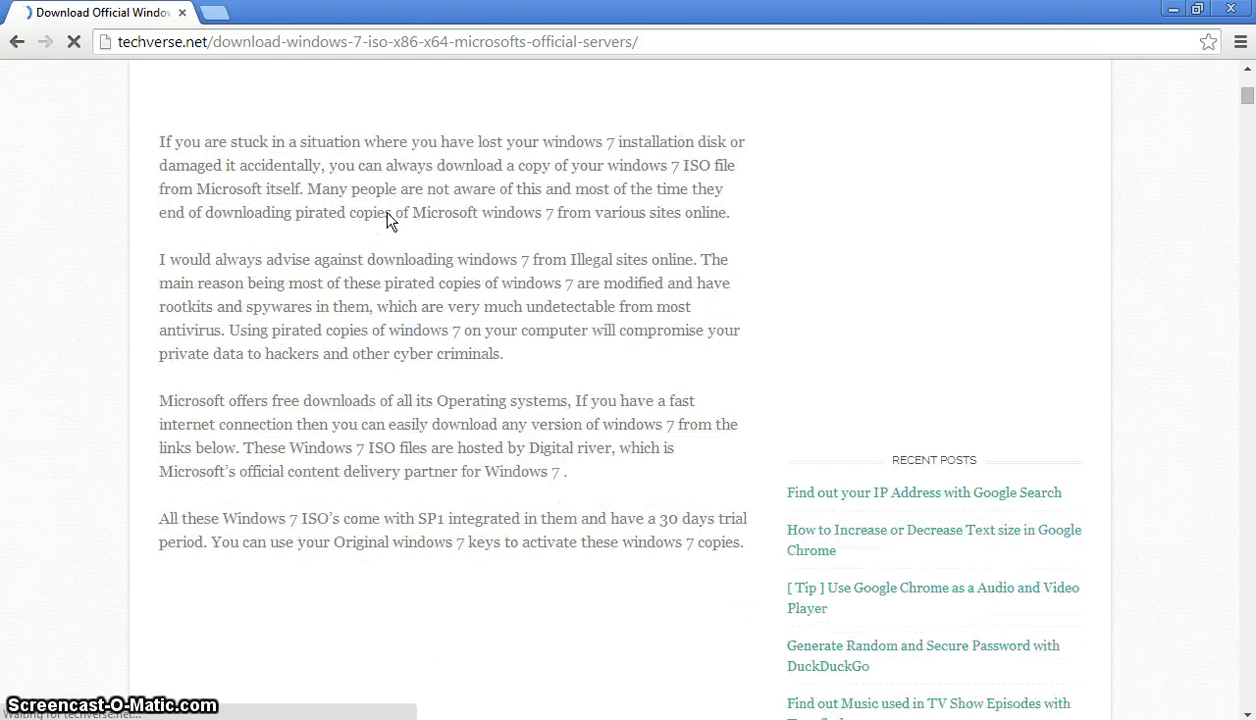
{"action": "scroll", "scroll_direction": "down", "scroll_amount": 3}
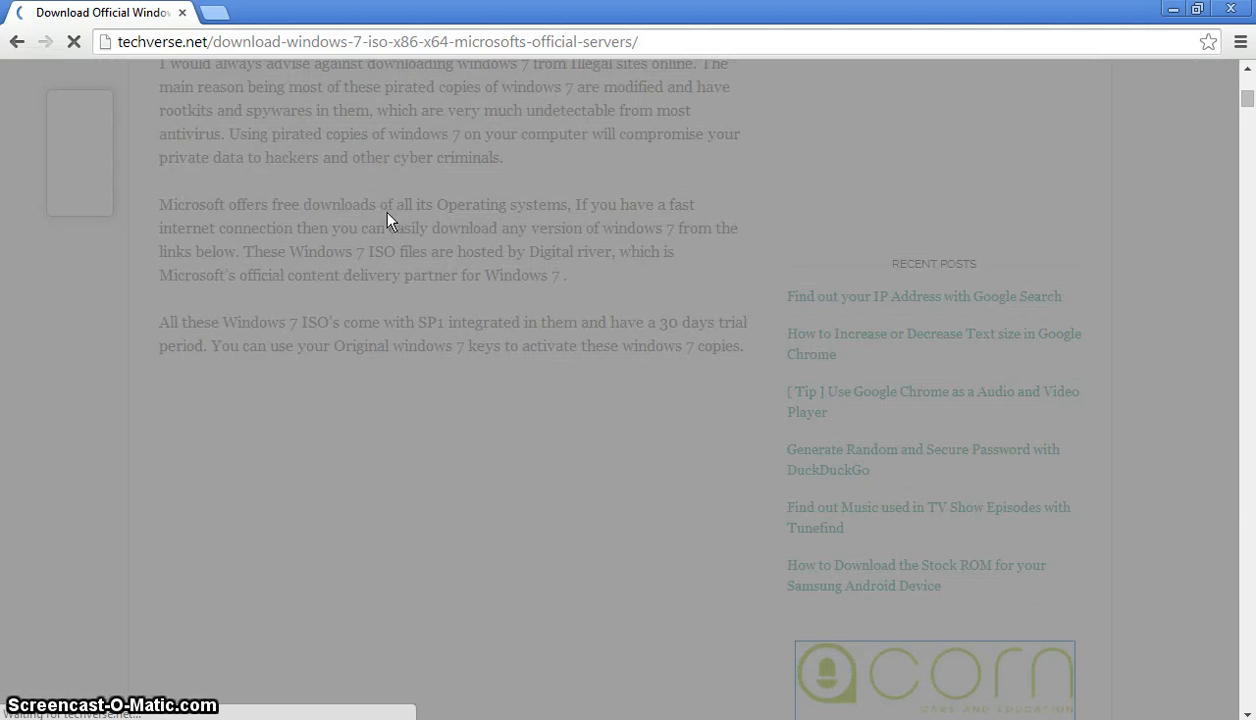
{"action": "scroll", "scroll_direction": "down", "scroll_amount": 3}
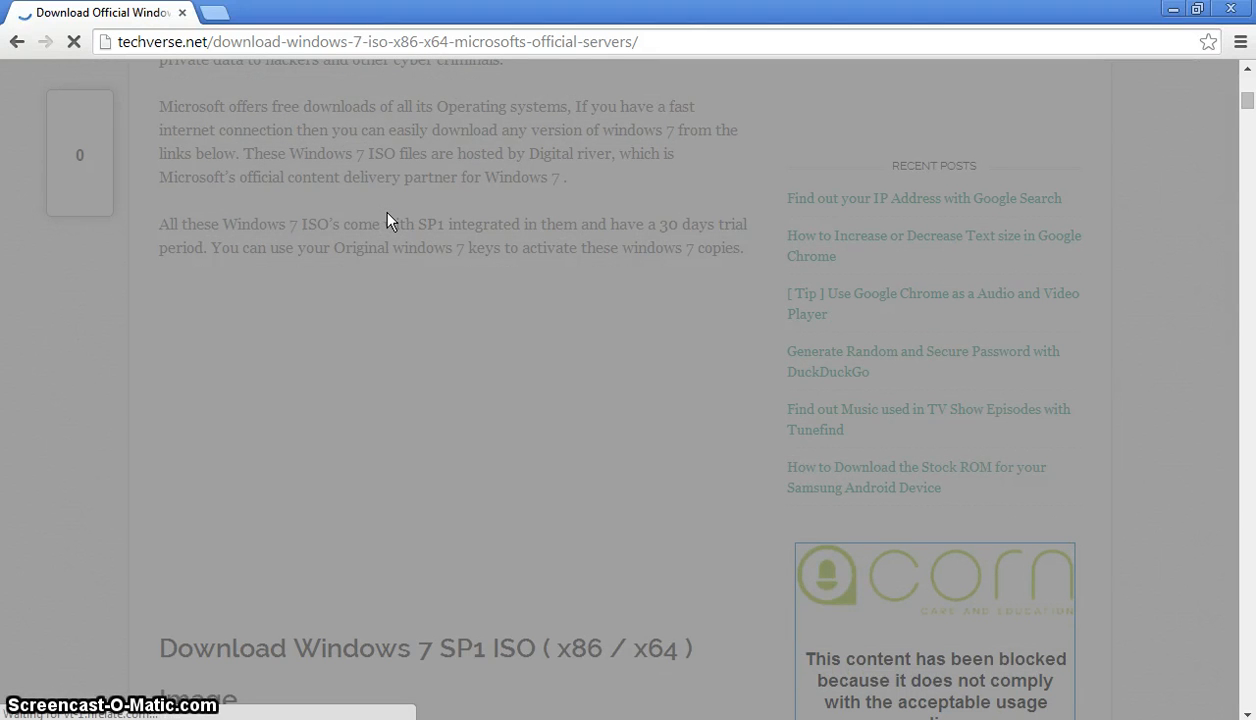
{"action": "scroll", "scroll_direction": "down", "scroll_amount": 3}
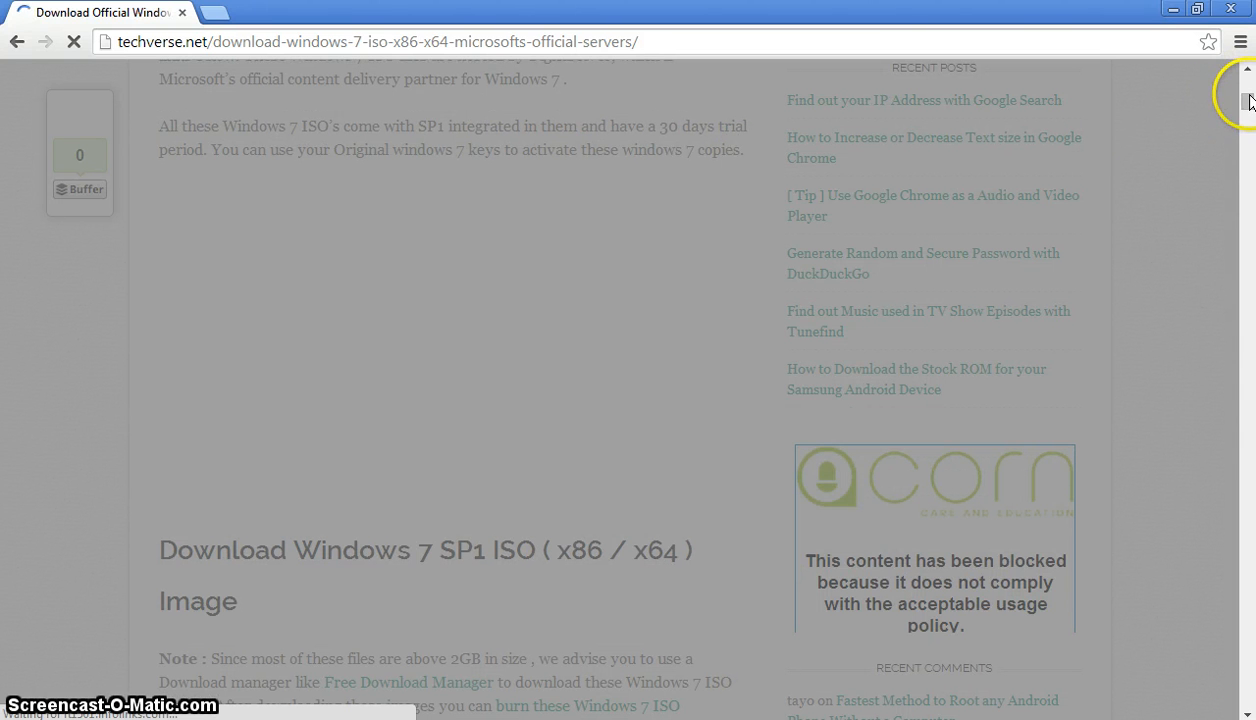
{"action": "mouse_move", "coordinate": [538, 28]}
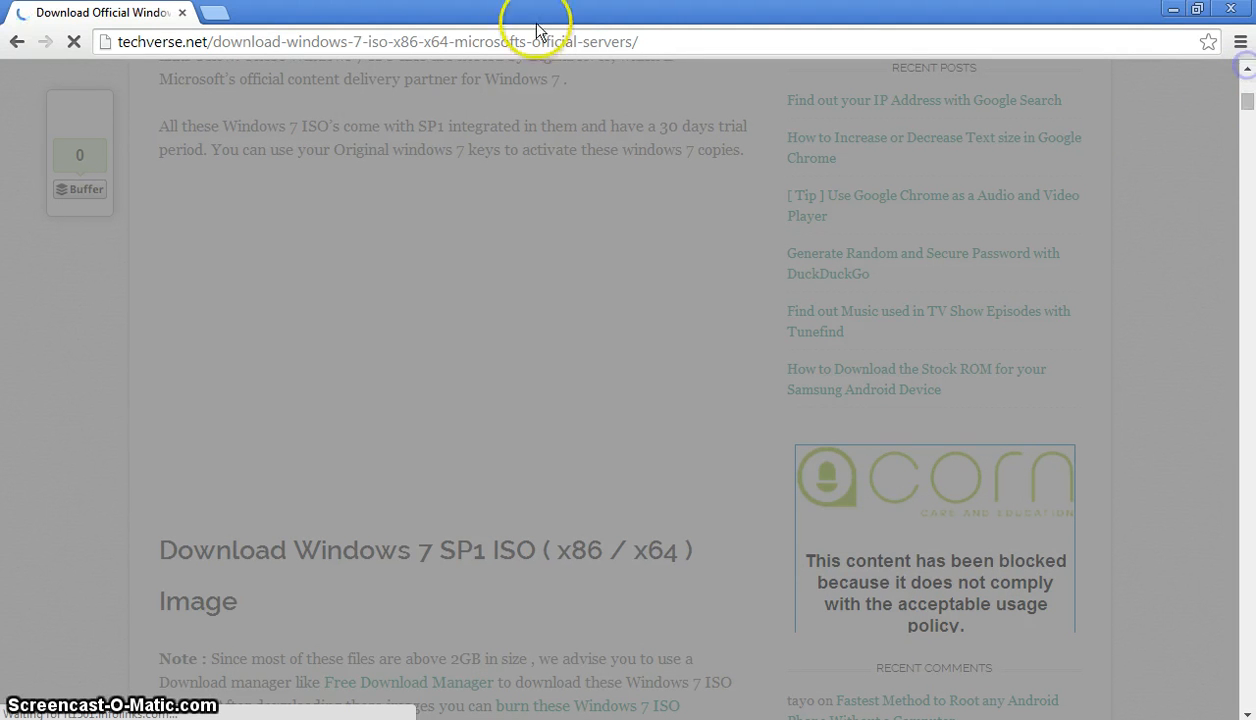
{"action": "scroll", "scroll_direction": "up", "scroll_amount": 3}
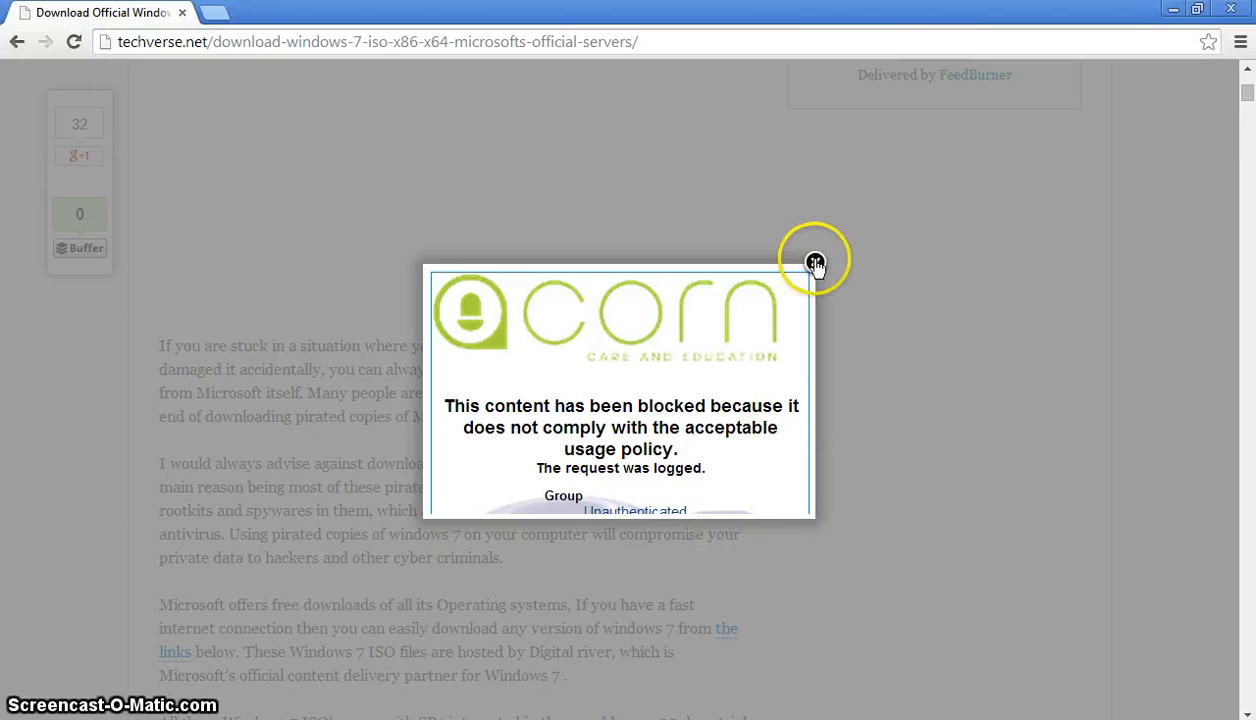
{"action": "left_click", "coordinate": [815, 262]}
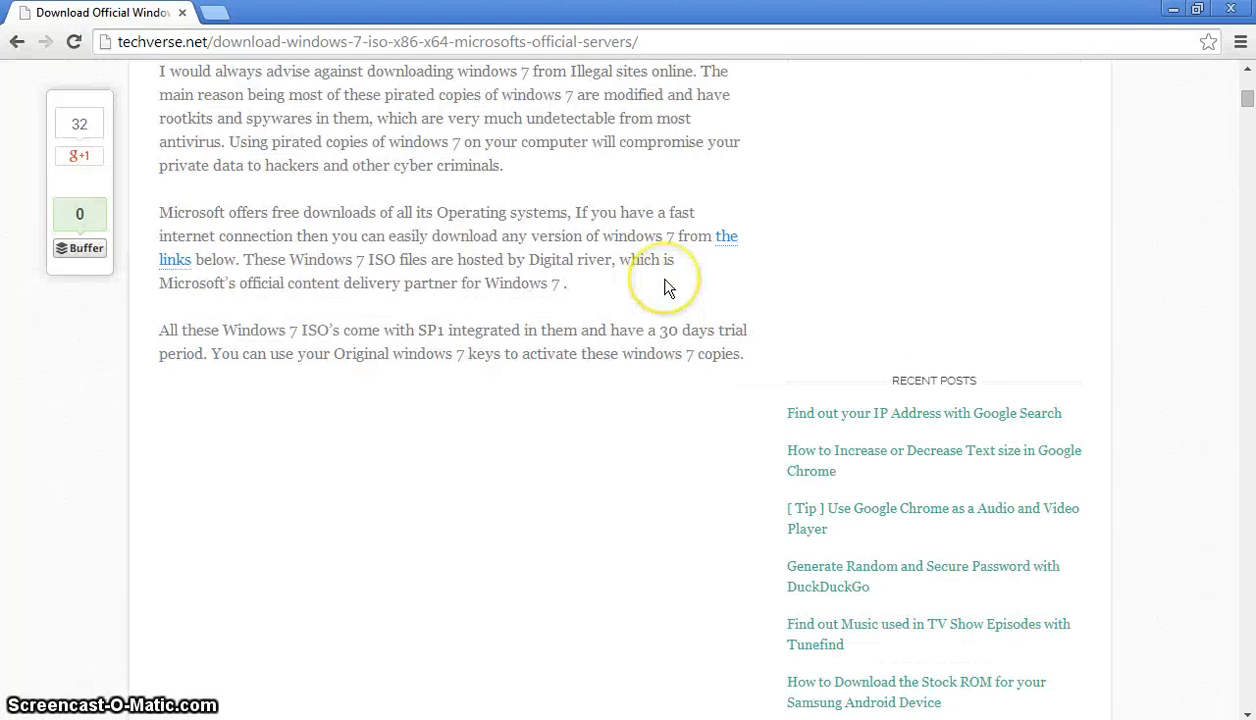
Open the 'Windows 7 32-bit Ultimate x86 English' link in a new tab.
{"action": "scroll", "scroll_direction": "down", "scroll_amount": 3}
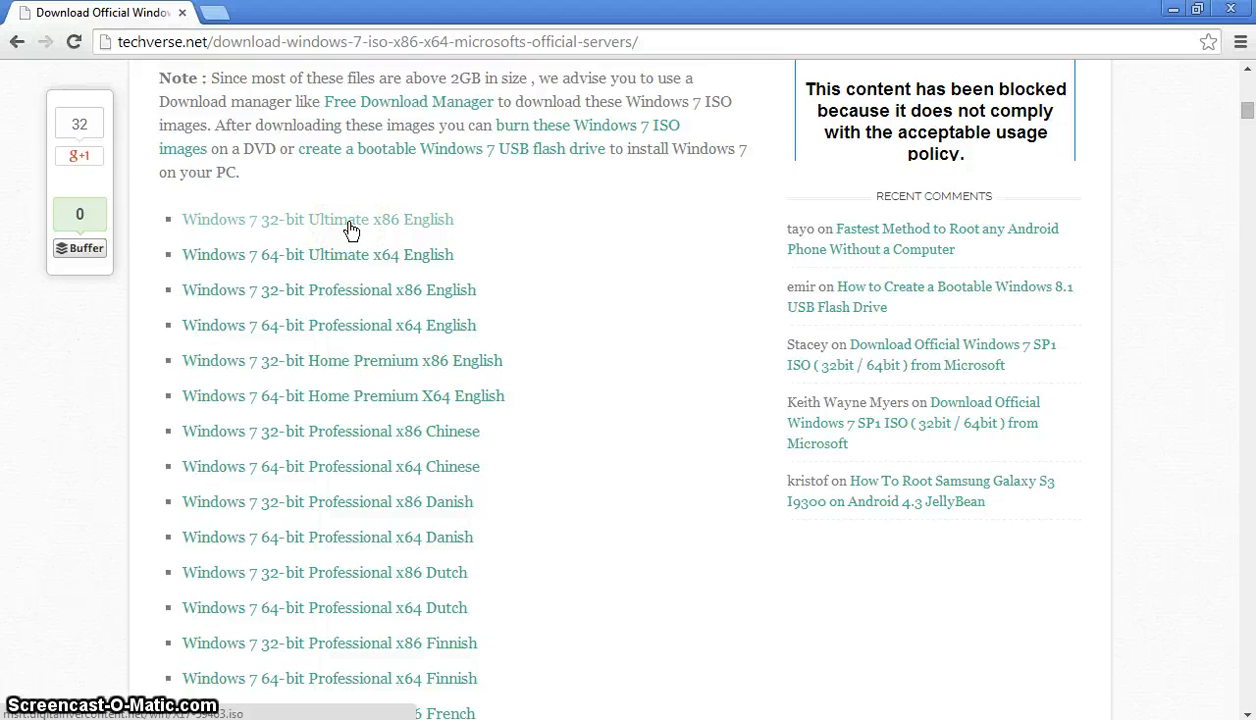
{"action": "right_click", "coordinate": [317, 219]}
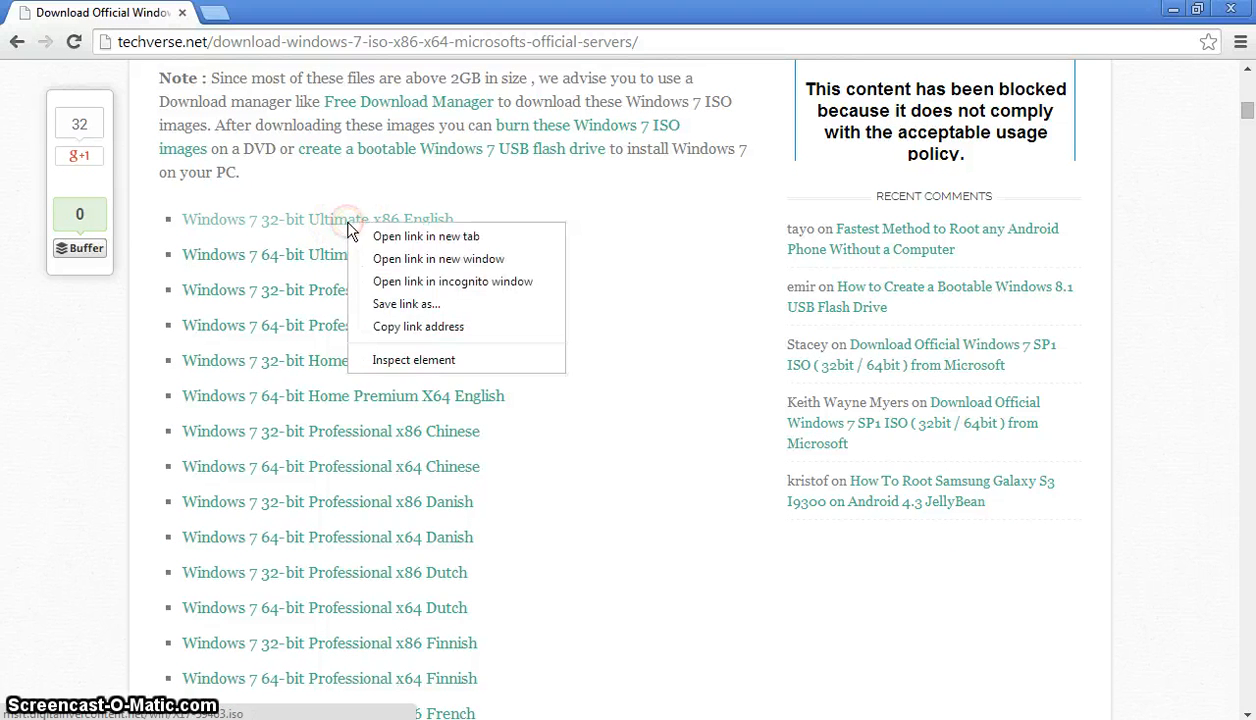
{"action": "left_click", "coordinate": [426, 236]}
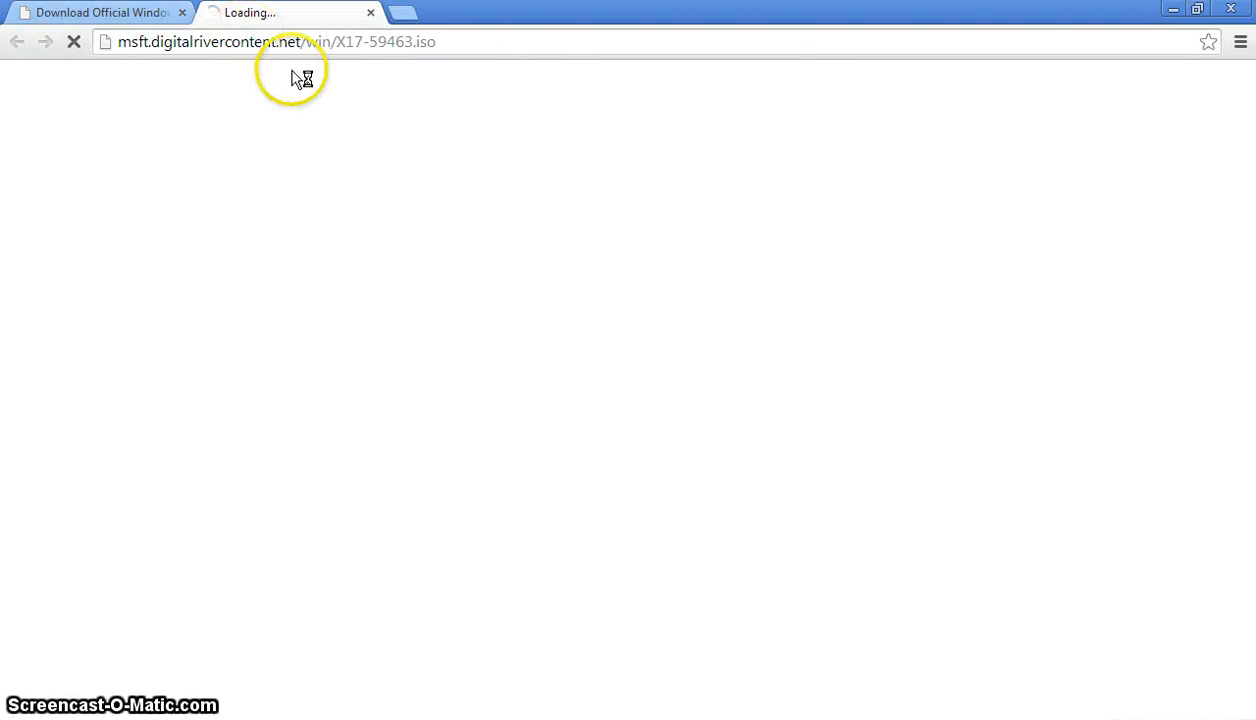